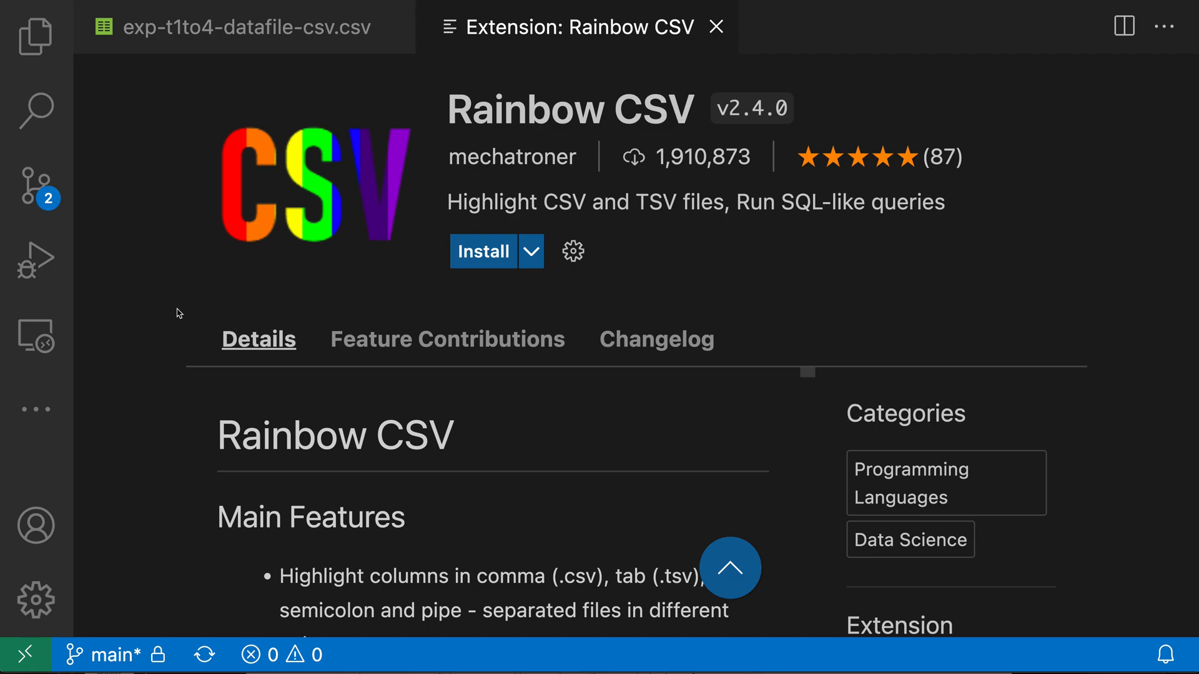
- Compare the plain CSV data file with the Rainbow CSV extension page and install the extension
left_click(244, 27)
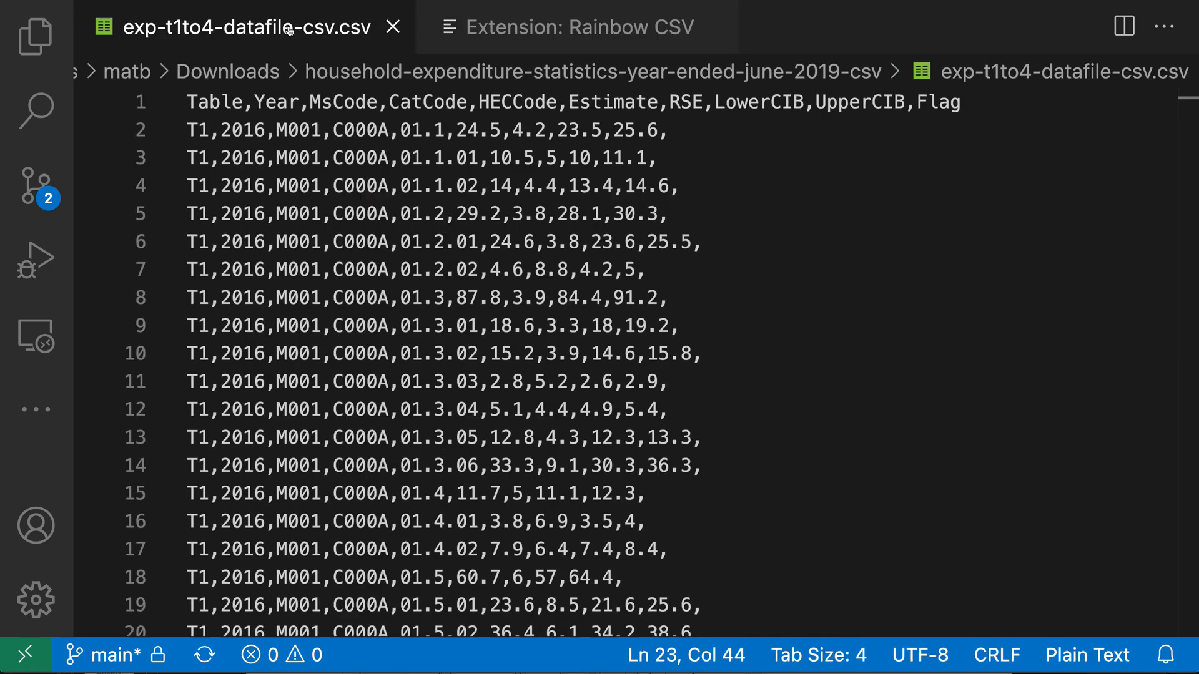
mouse_move(627, 325)
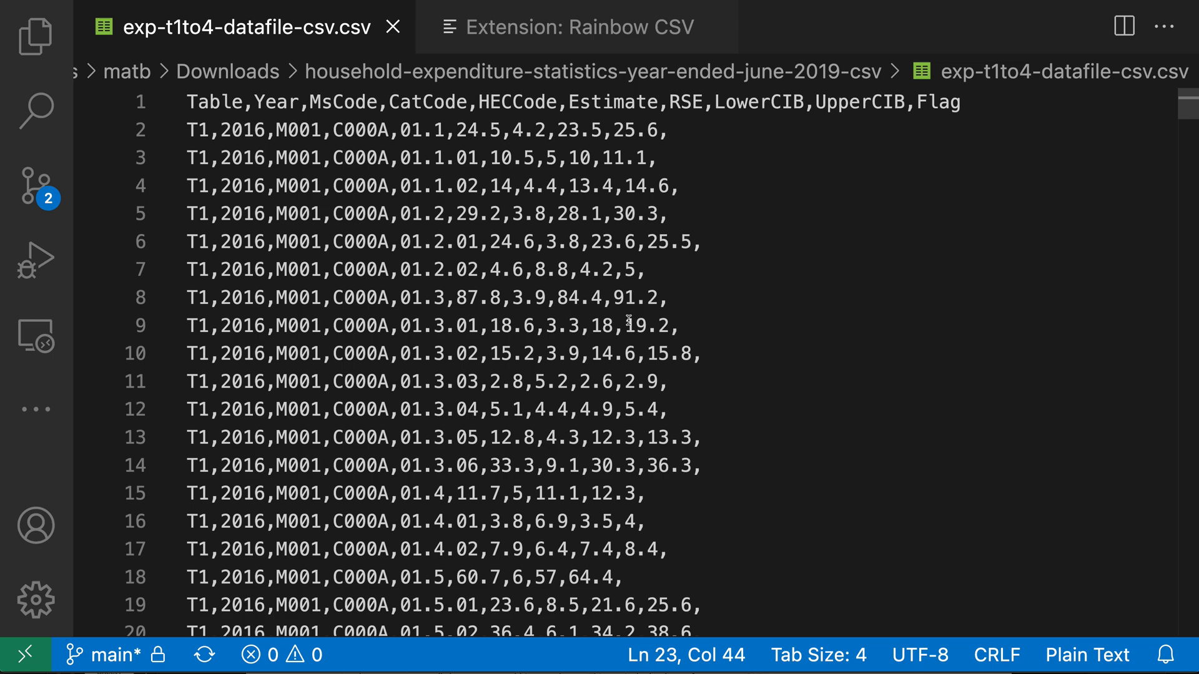
left_click(577, 27)
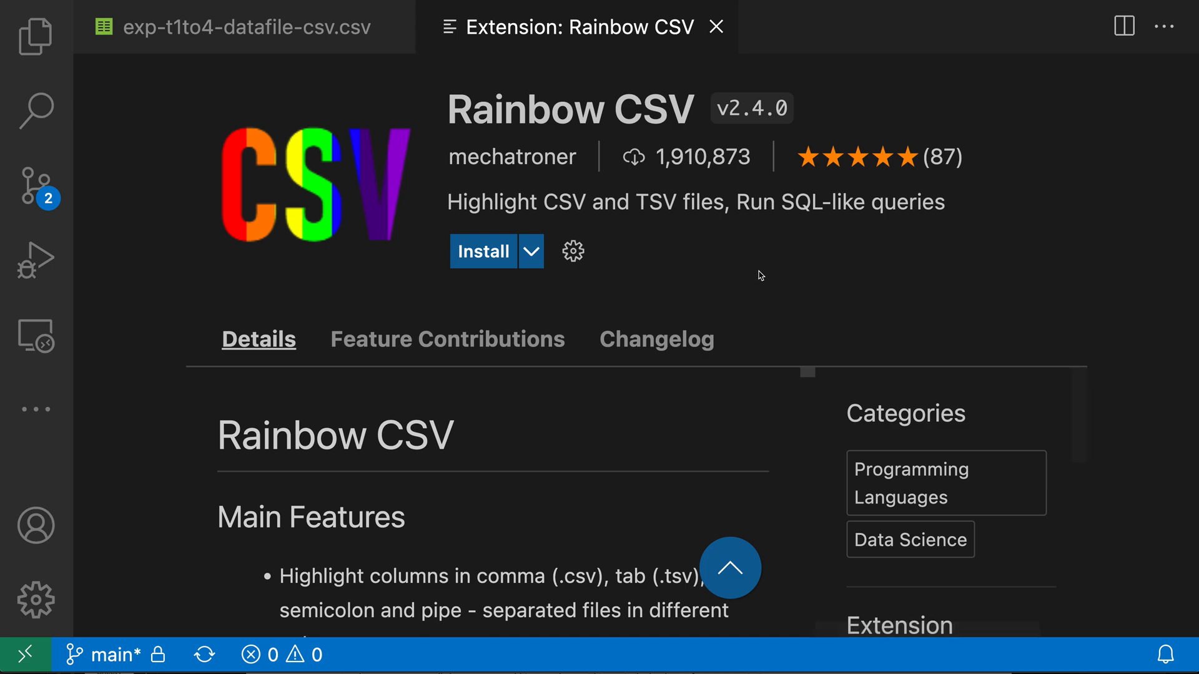
mouse_move(550, 203)
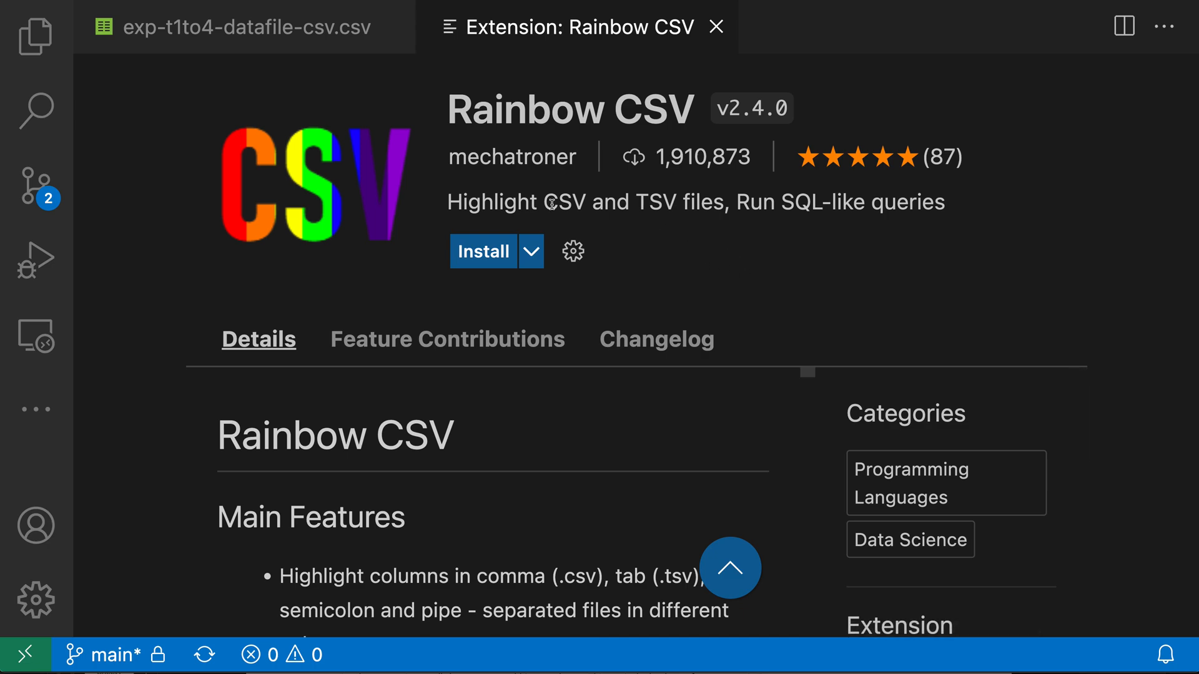
left_click(482, 251)
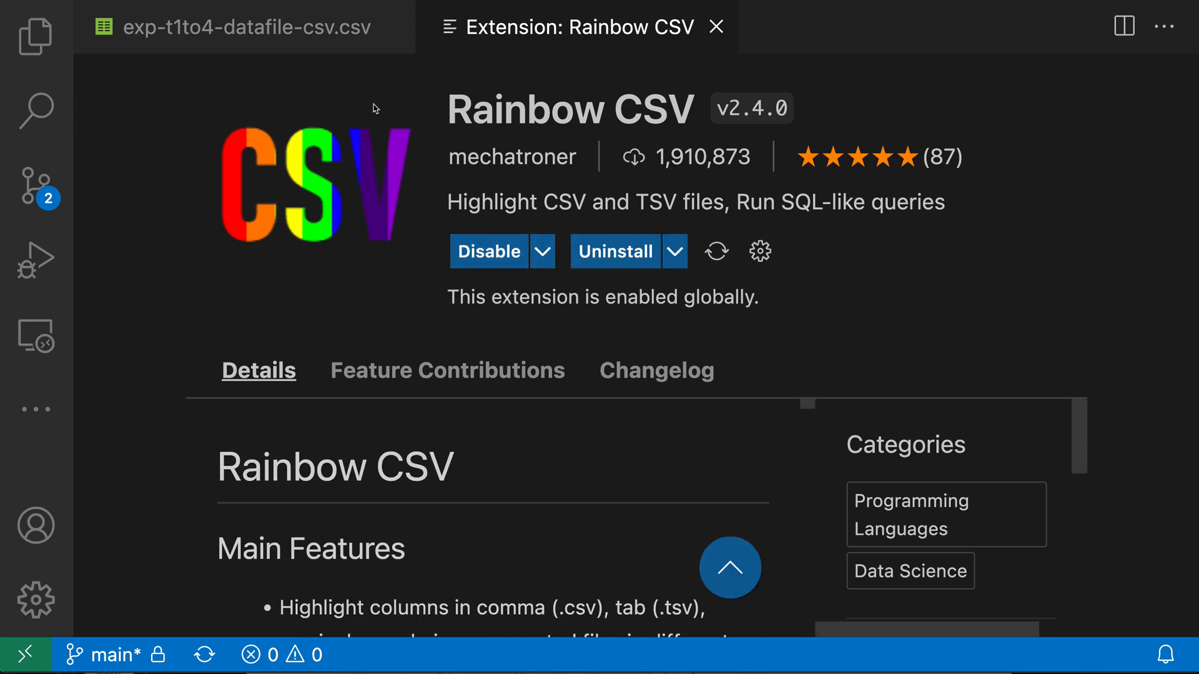
- View exp-t1to4-datafile-csv.csv with colour-coded columns and hover values for column tooltips
left_click(243, 26)
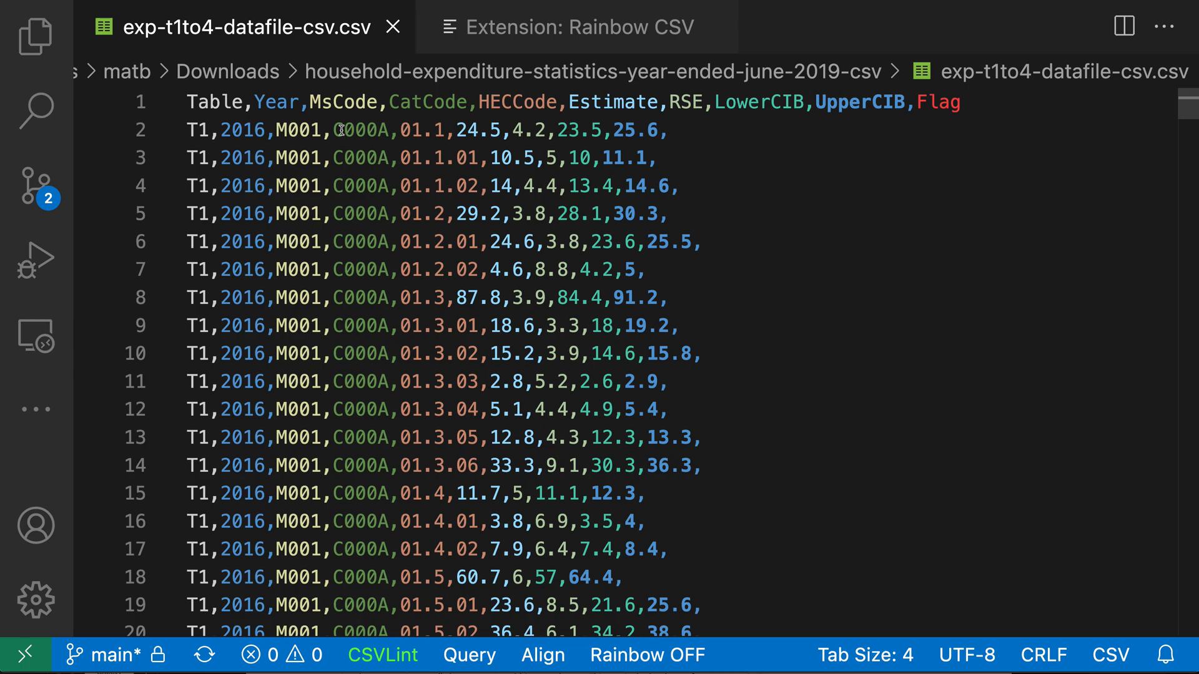
mouse_move(809, 297)
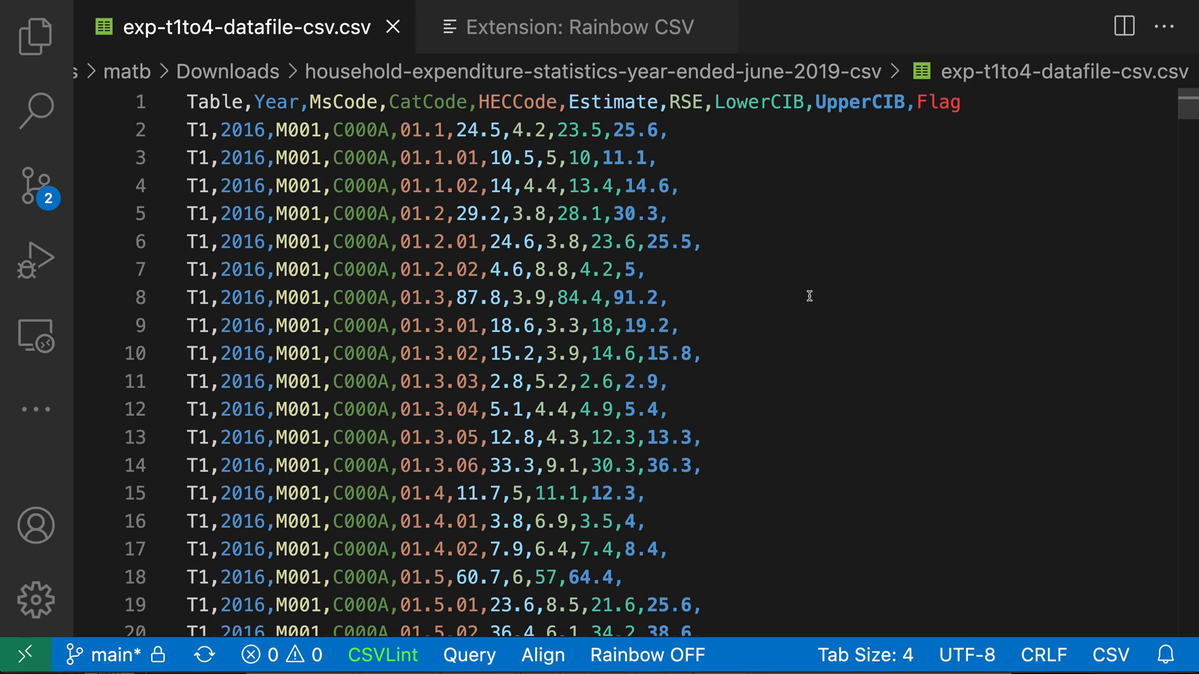
scroll("down", 3)
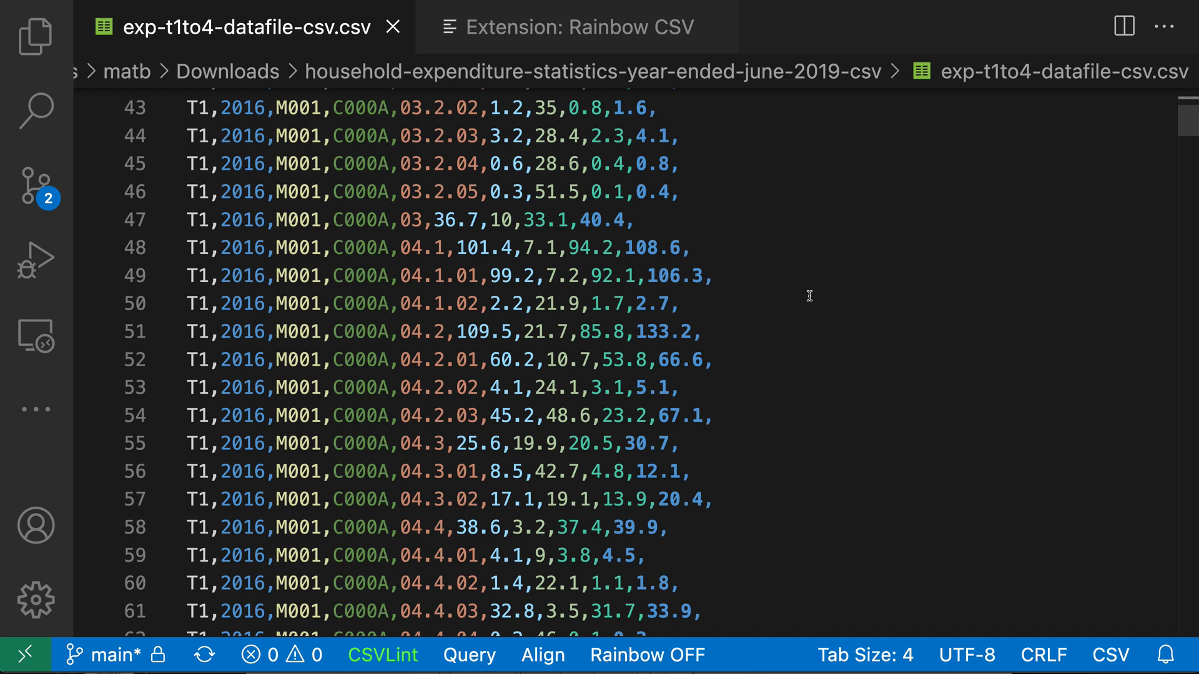
mouse_move(762, 322)
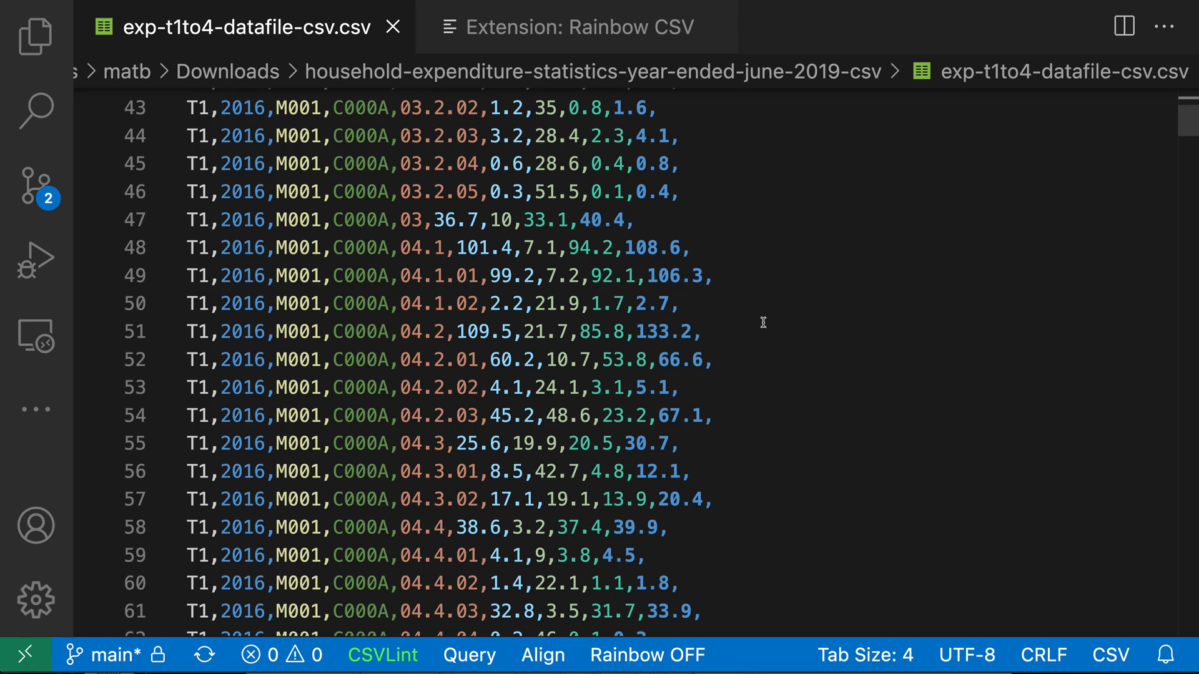
mouse_move(612, 359)
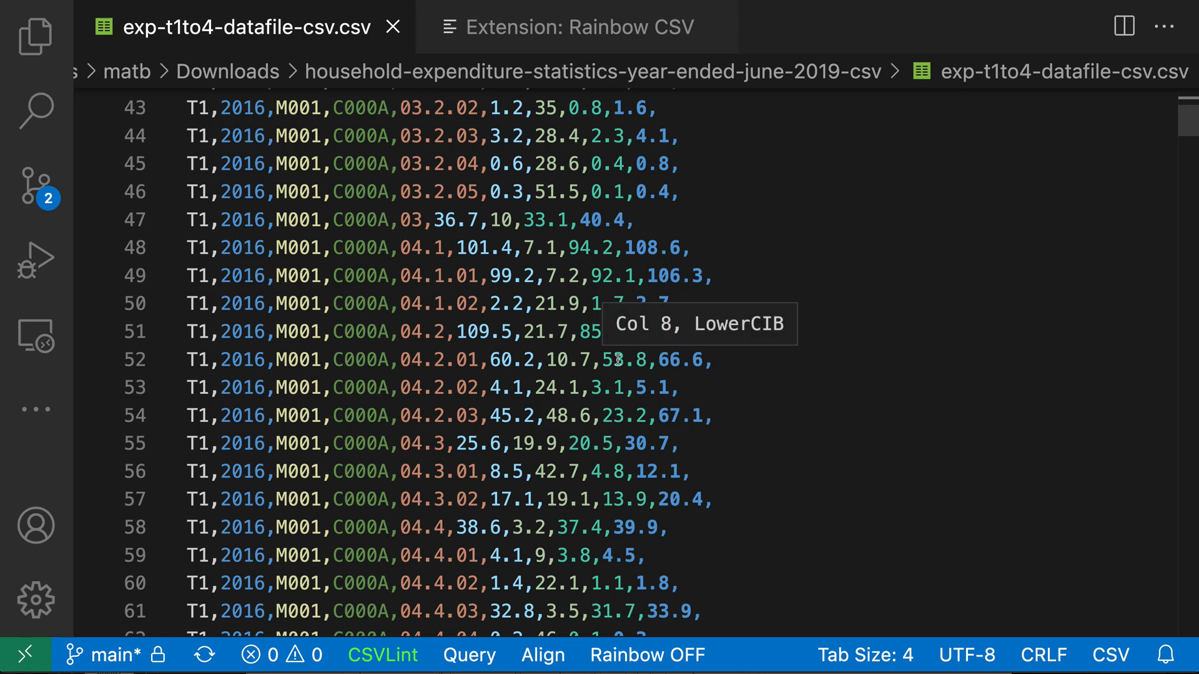
mouse_move(360, 411)
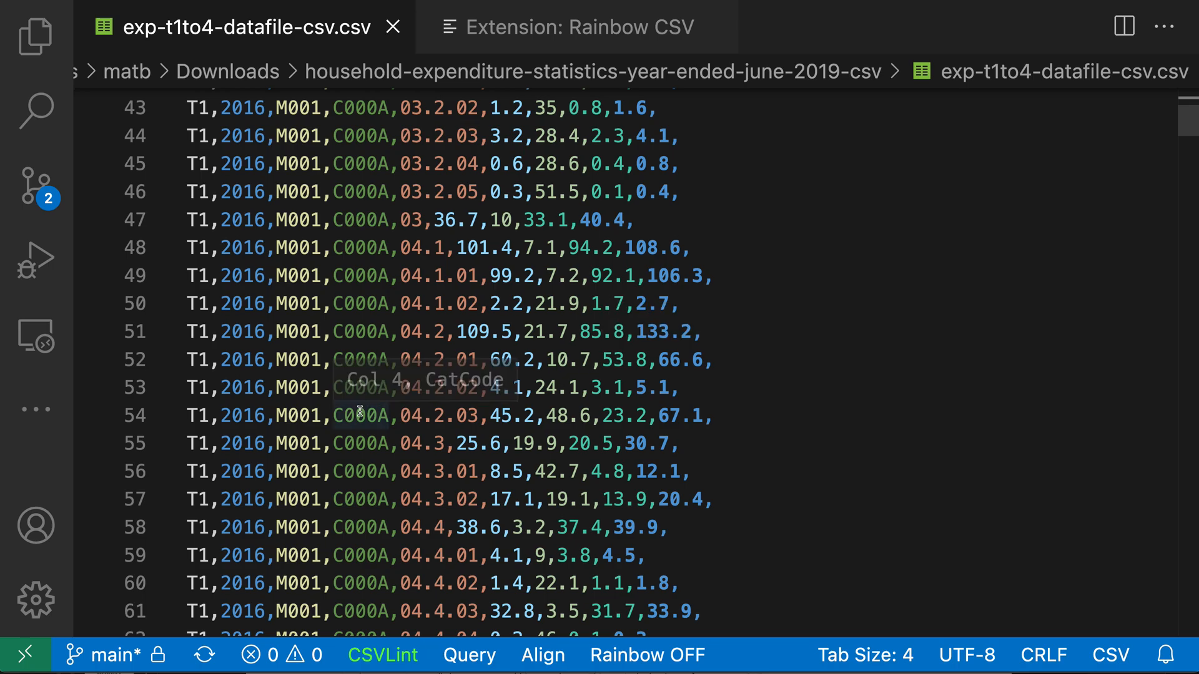
scroll("up", 3)
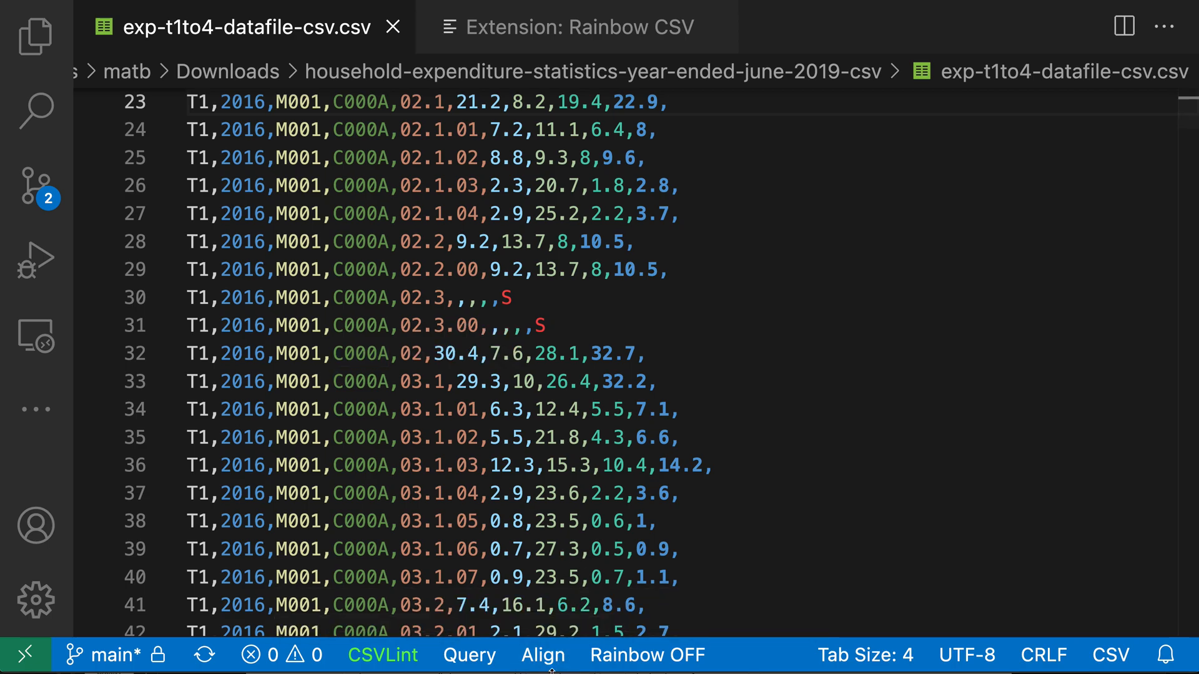
- Align the CSV columns into padded widths, review them, then Shrink back to compact form
left_click(542, 654)
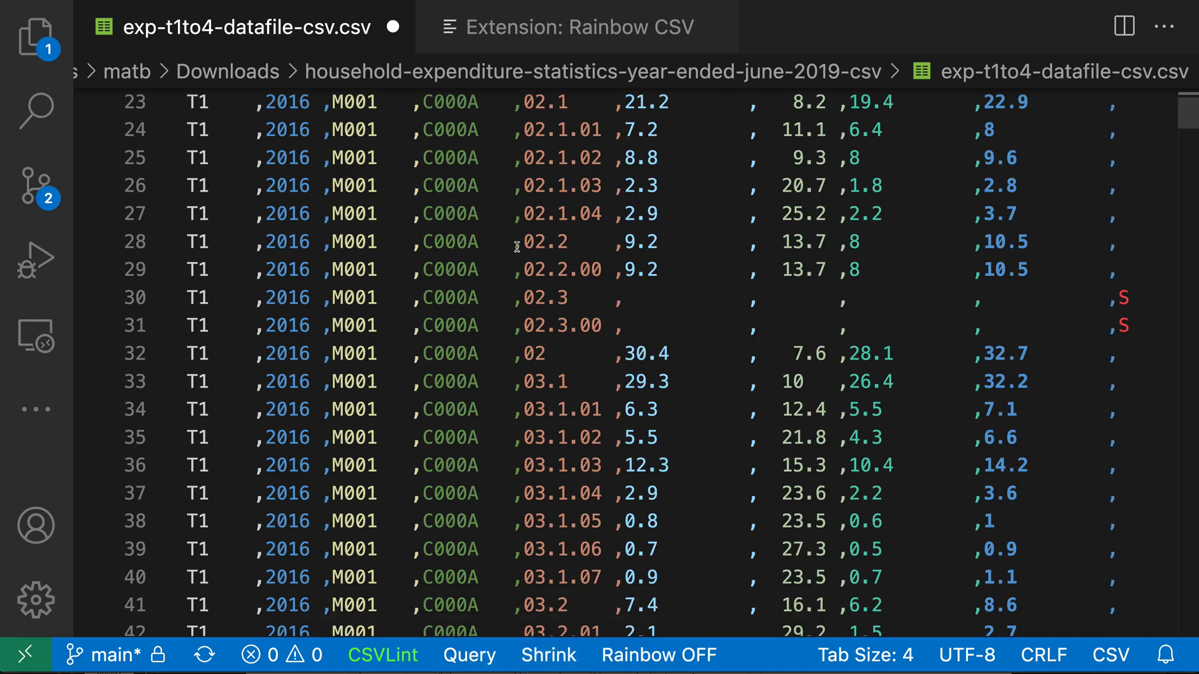
scroll("up", 3)
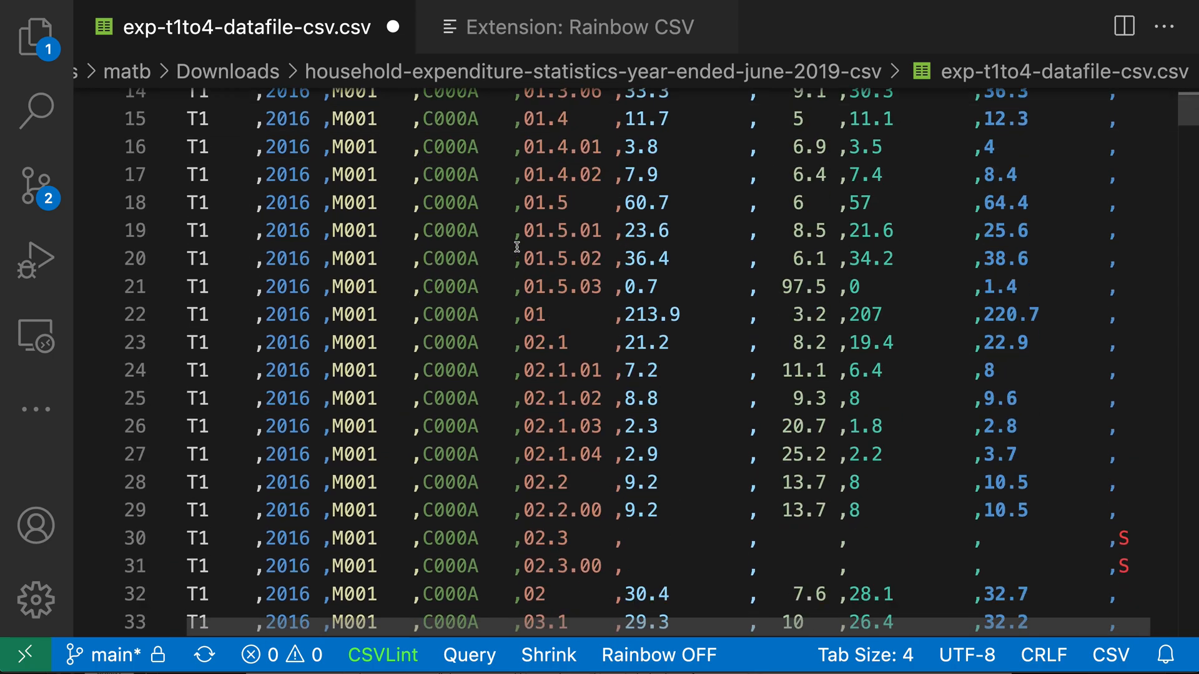
scroll("down", 3)
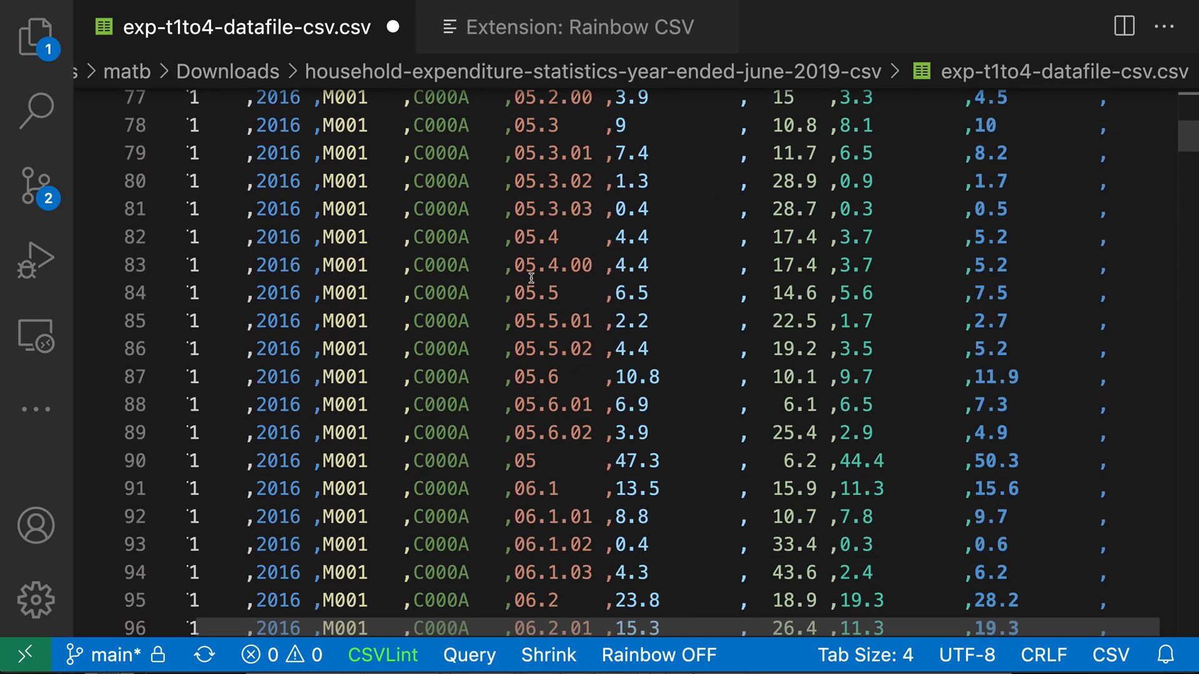
left_click(547, 655)
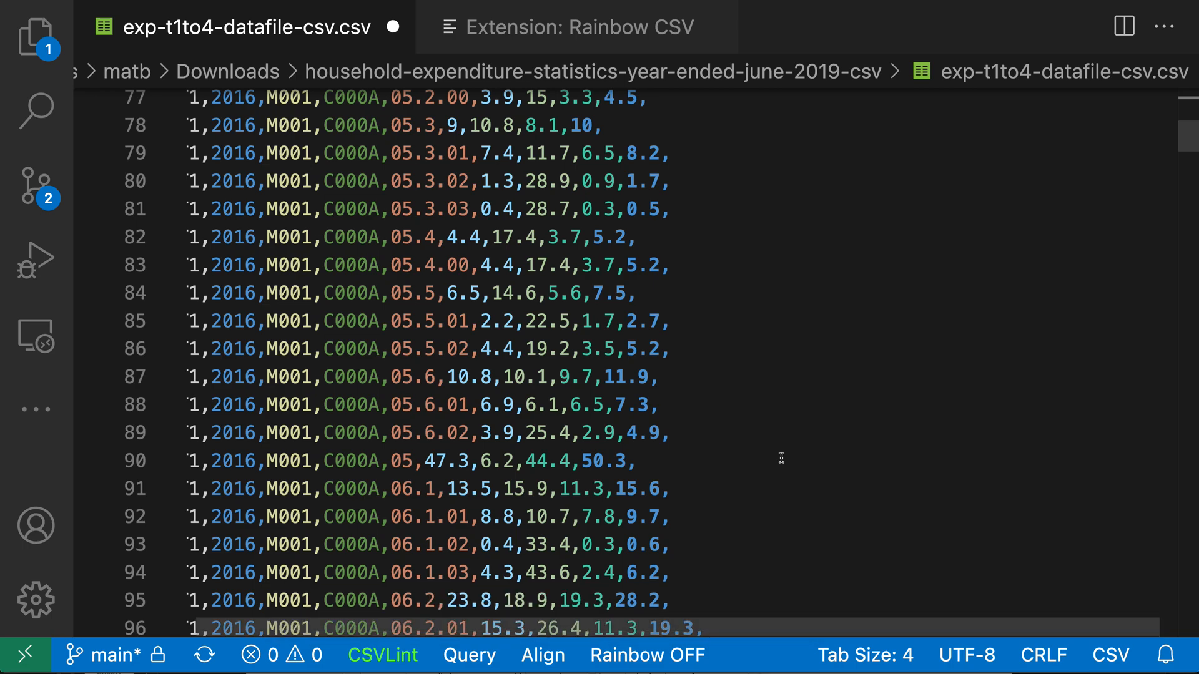